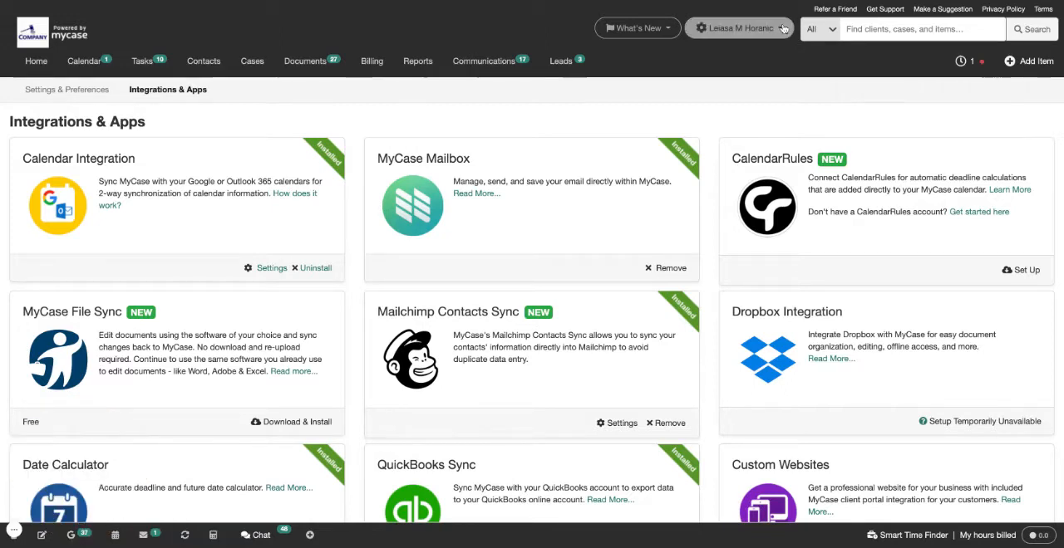
- Review the account options and how to get a CalendarRules account
{"action": "left_click", "coordinate": [738, 27]}
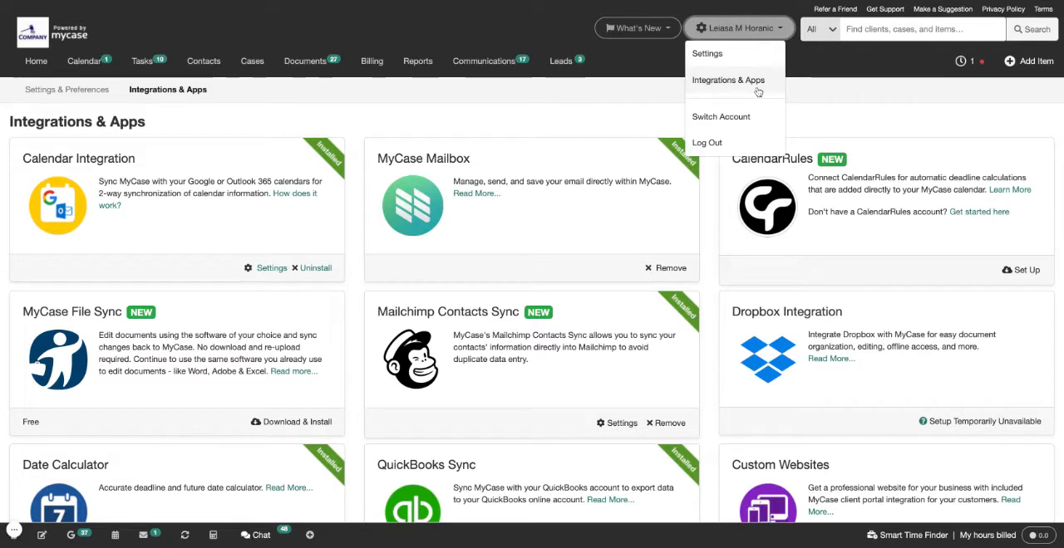
{"action": "mouse_move", "coordinate": [821, 111]}
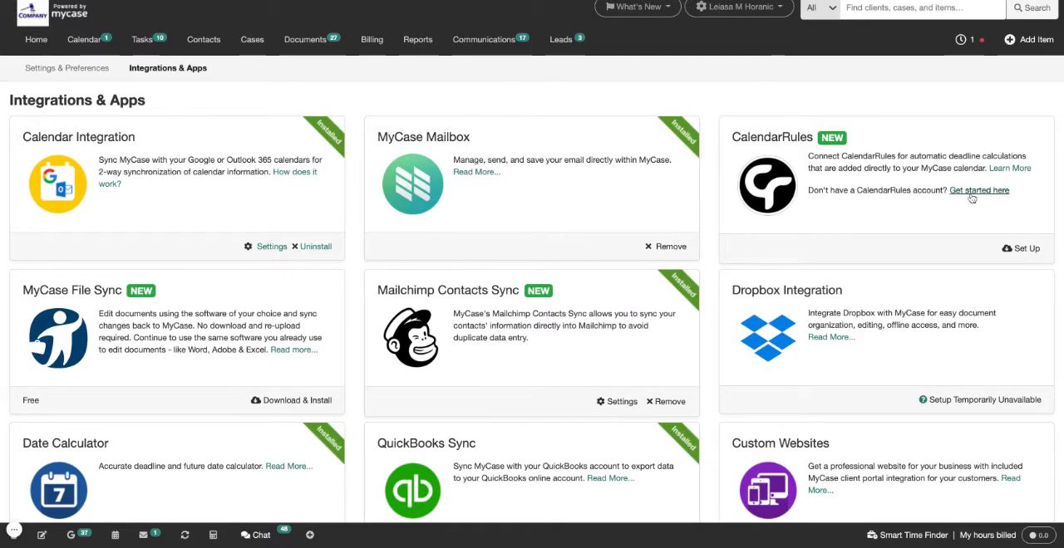
{"action": "left_click", "coordinate": [979, 190]}
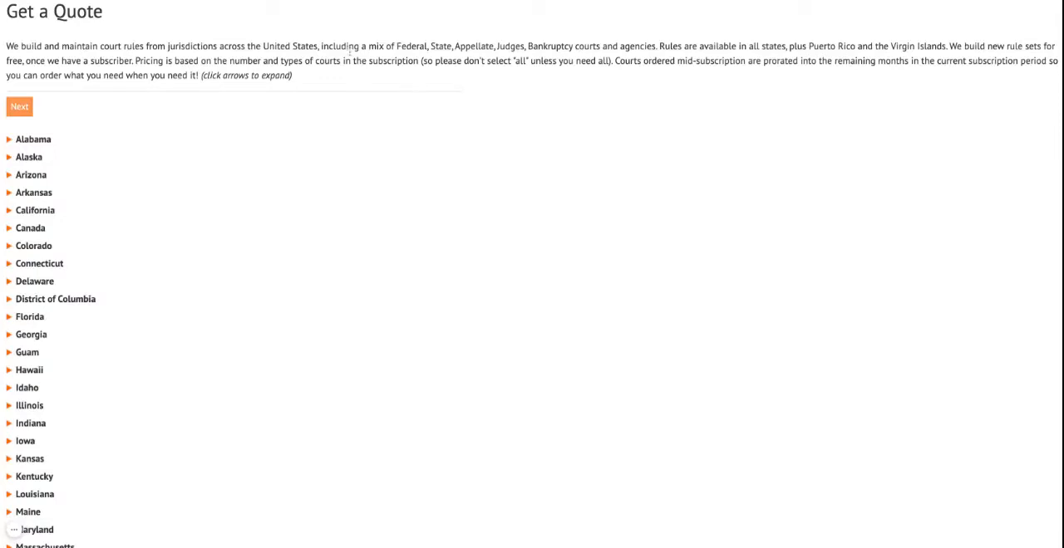
{"action": "mouse_move", "coordinate": [306, 75]}
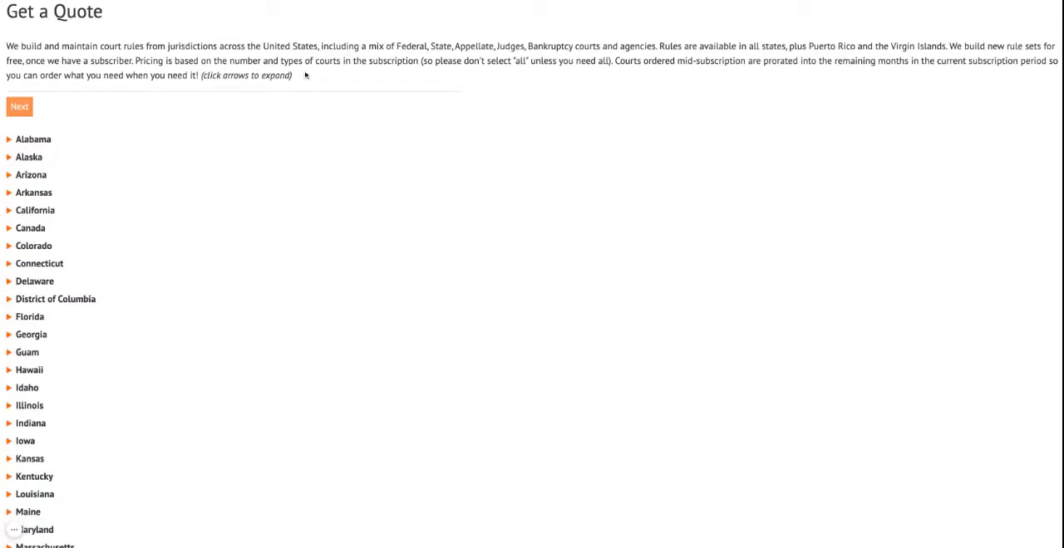
{"action": "left_click", "coordinate": [8, 157]}
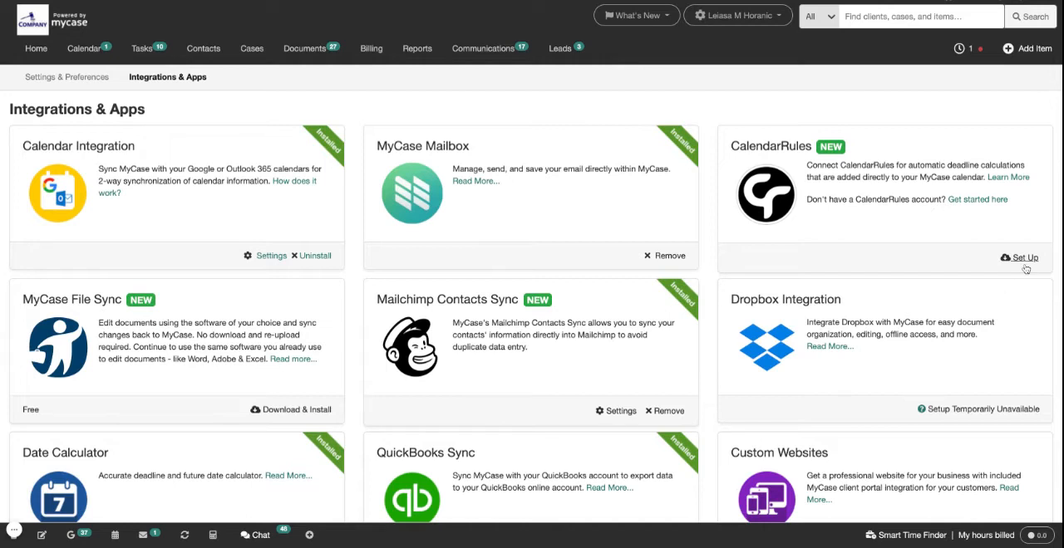
{"action": "left_click", "coordinate": [1023, 257]}
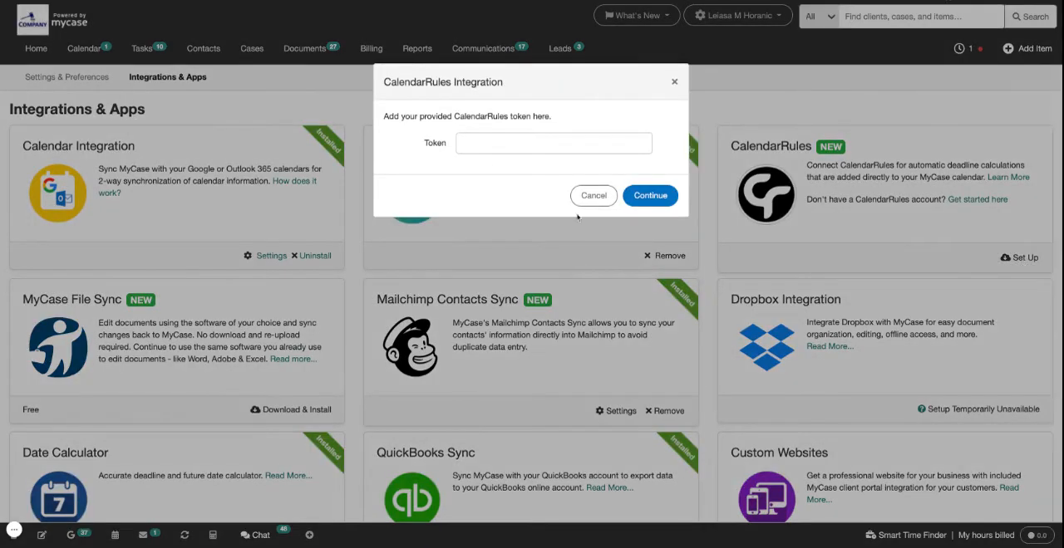
{"action": "left_click", "coordinate": [554, 143]}
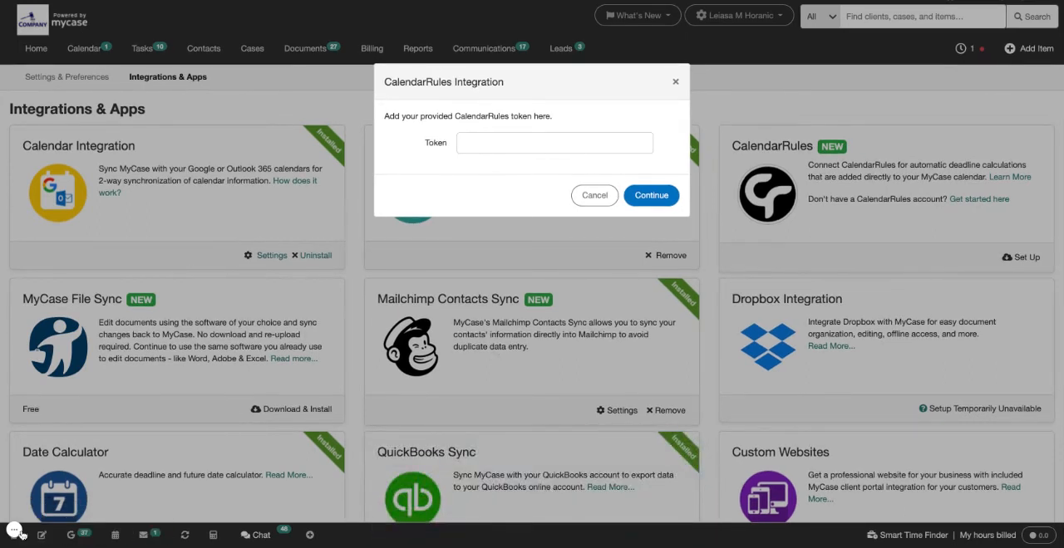
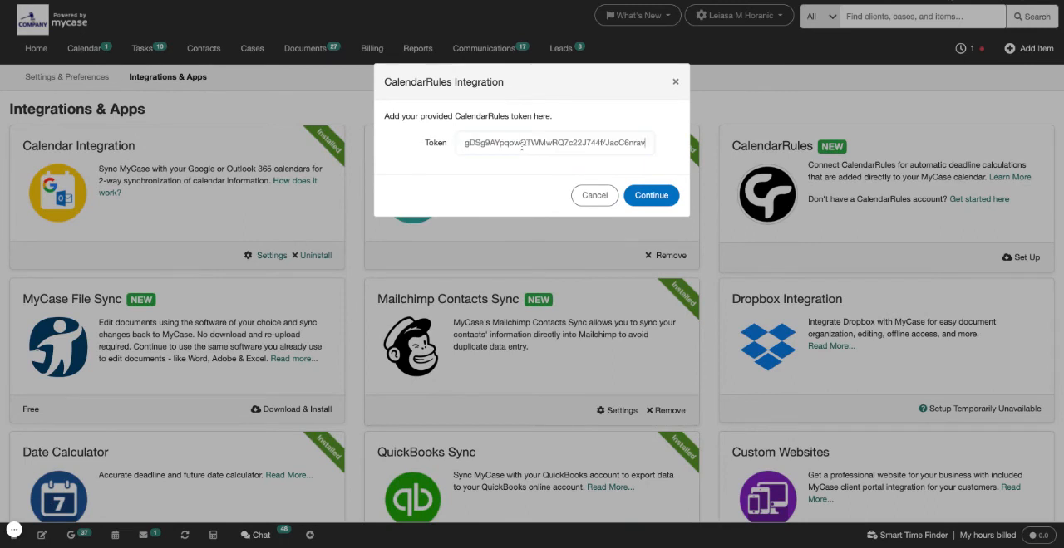
{"action": "left_click", "coordinate": [652, 196]}
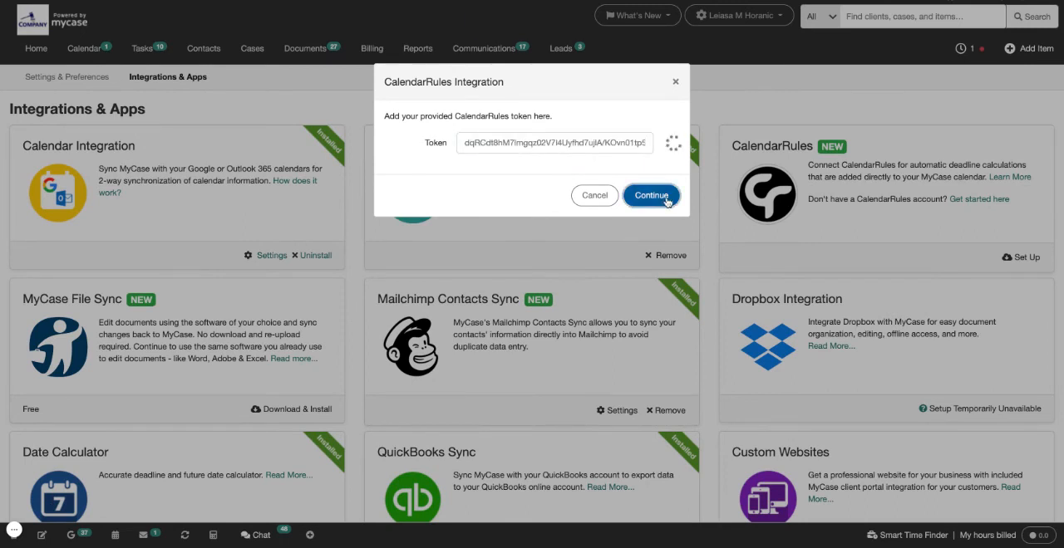
- Confirm the token so the How CalendarRules Works guide appears
{"action": "left_click", "coordinate": [652, 196]}
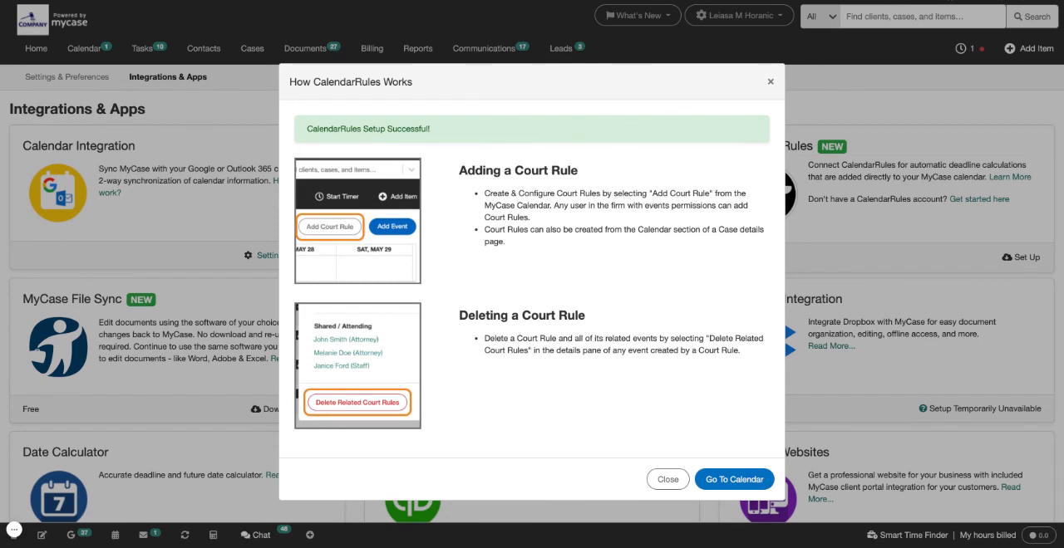
{"action": "mouse_move", "coordinate": [166, 505]}
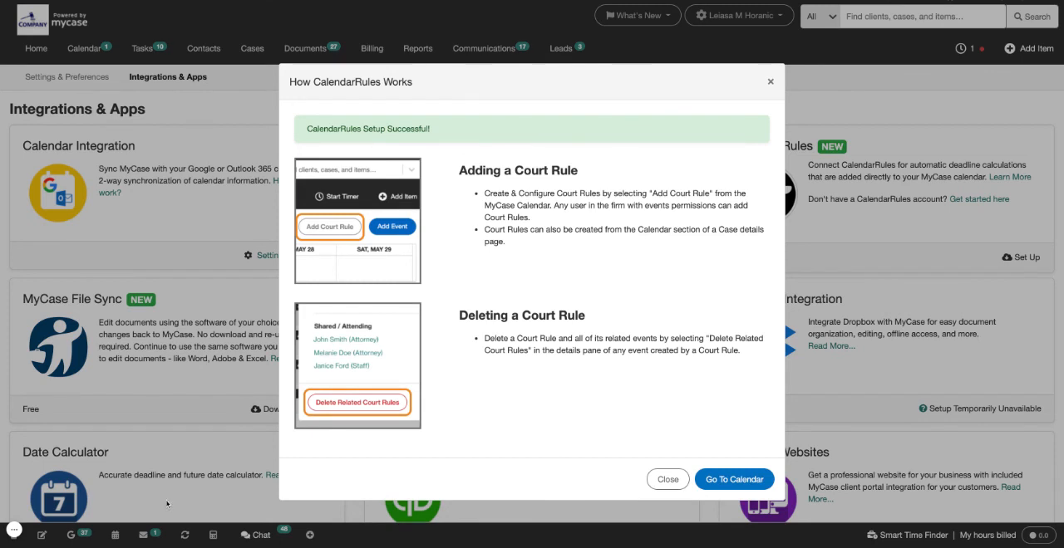